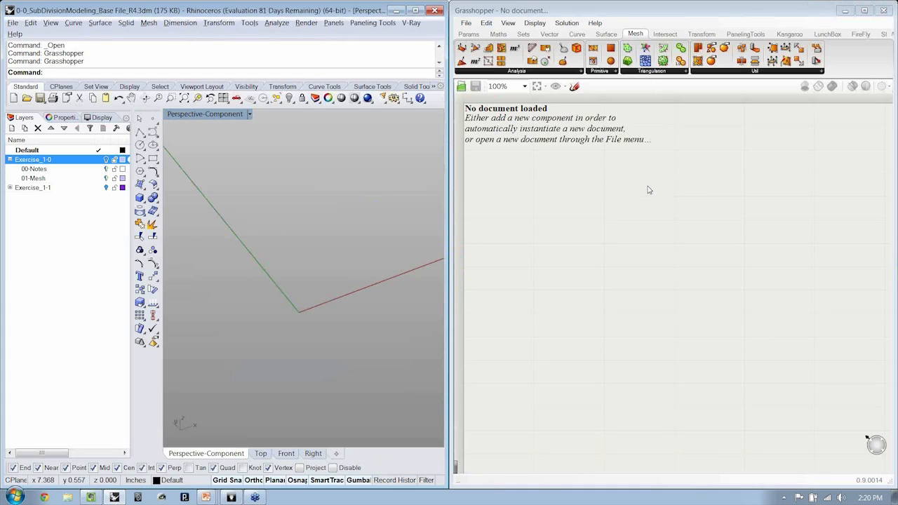
Step: Maximize the Rhino window and browse the Mesh > Polygon Mesh Primitives commands
{"action": "left_click", "coordinate": [416, 11]}
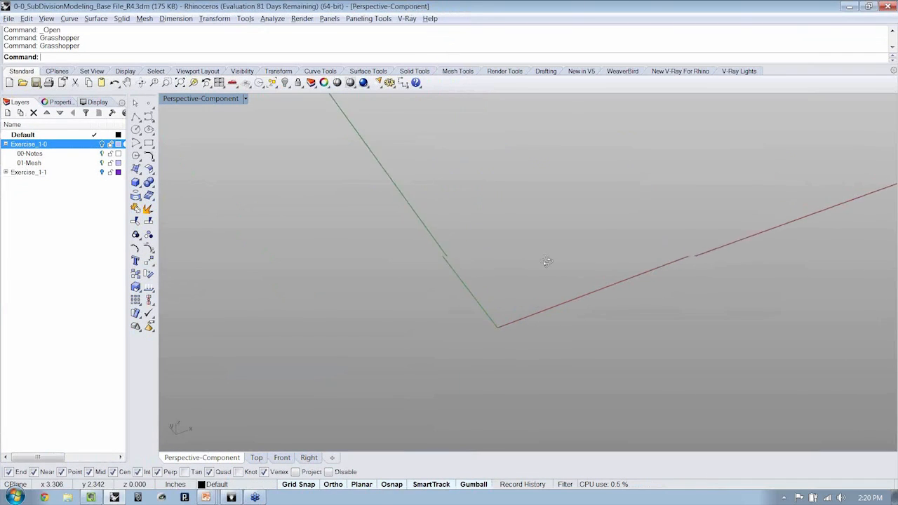
{"action": "left_click", "coordinate": [145, 18]}
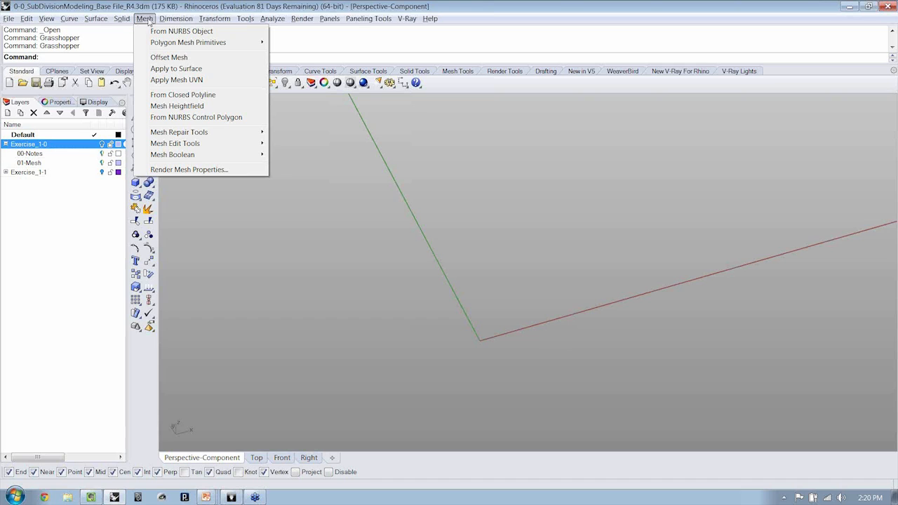
{"action": "mouse_move", "coordinate": [188, 42]}
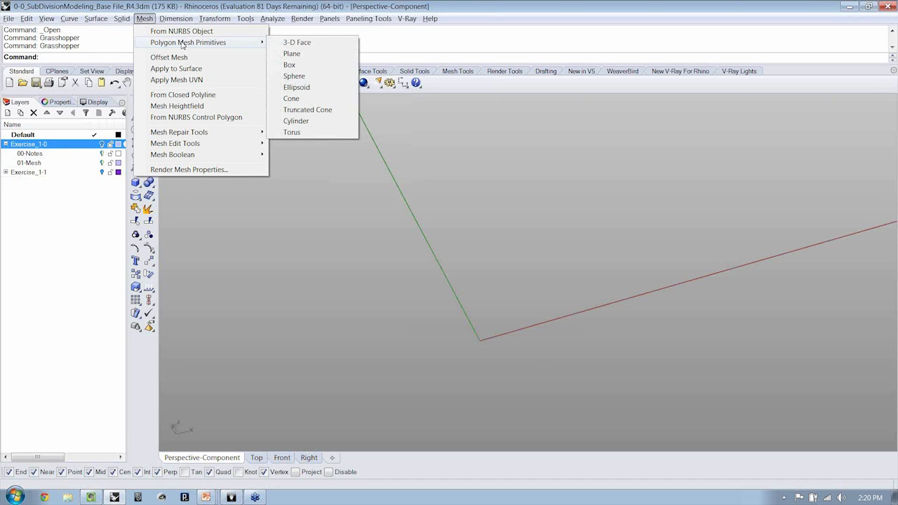
{"action": "mouse_move", "coordinate": [297, 43]}
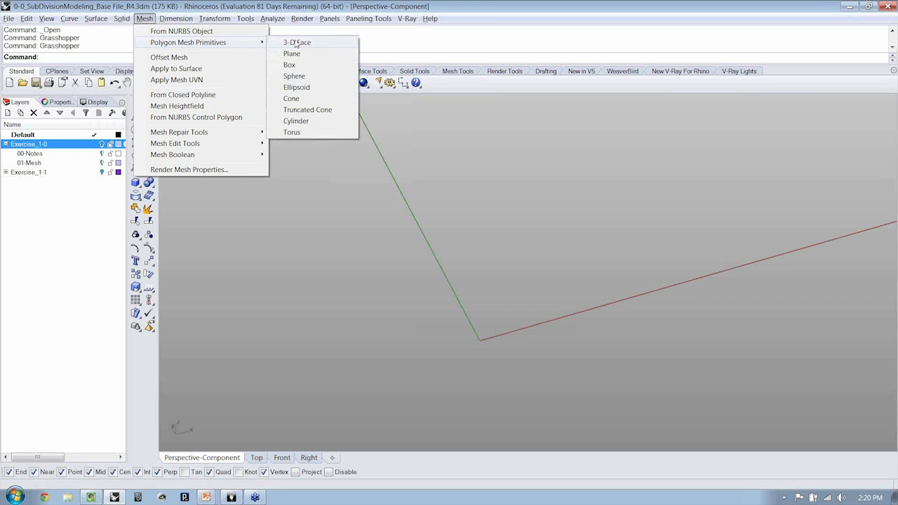
{"action": "mouse_move", "coordinate": [291, 53]}
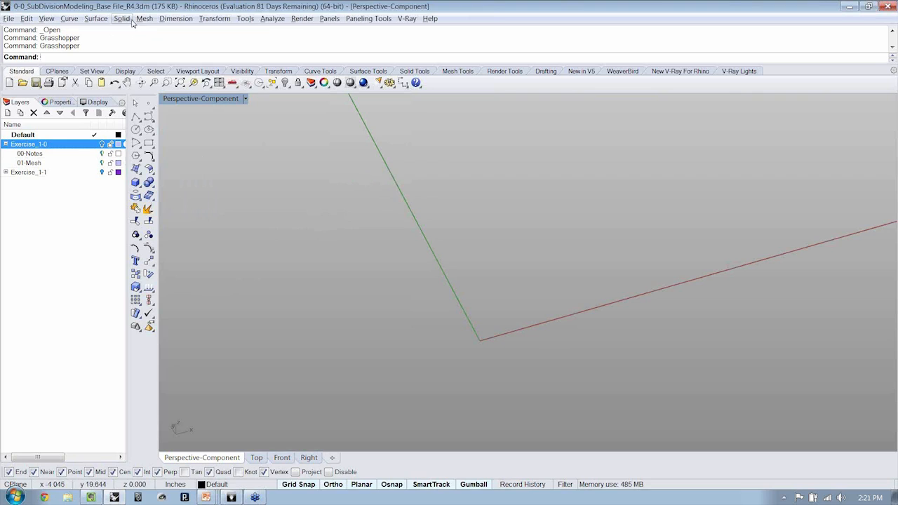
Step: Draw a single-face mesh plane with its first corner at the origin
{"action": "left_click", "coordinate": [145, 19]}
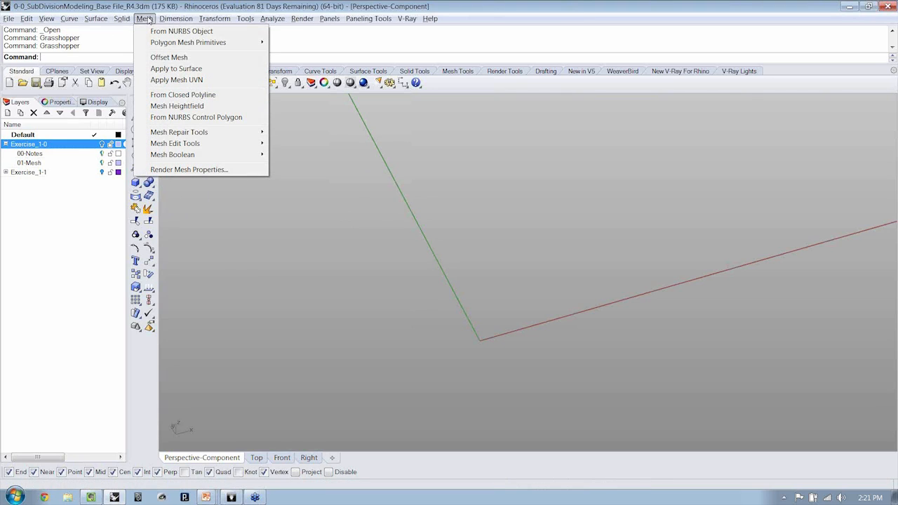
{"action": "mouse_move", "coordinate": [188, 42]}
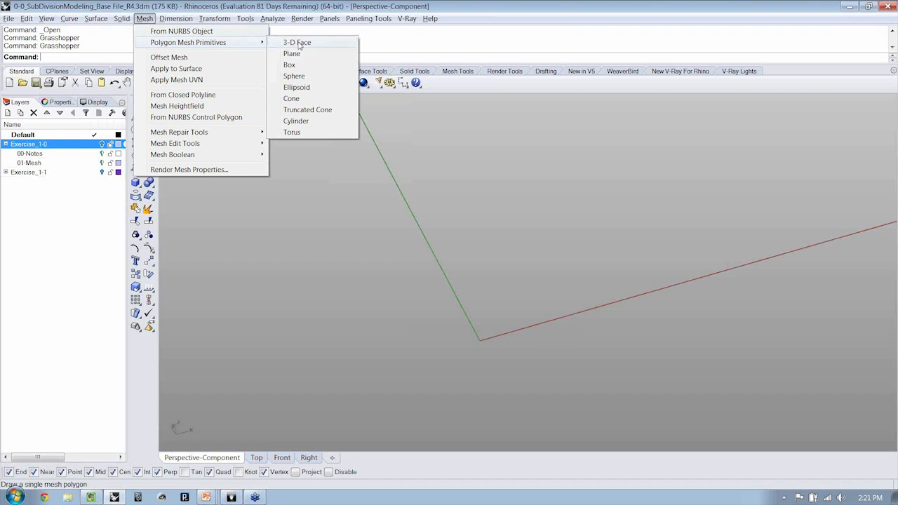
{"action": "left_click", "coordinate": [291, 53]}
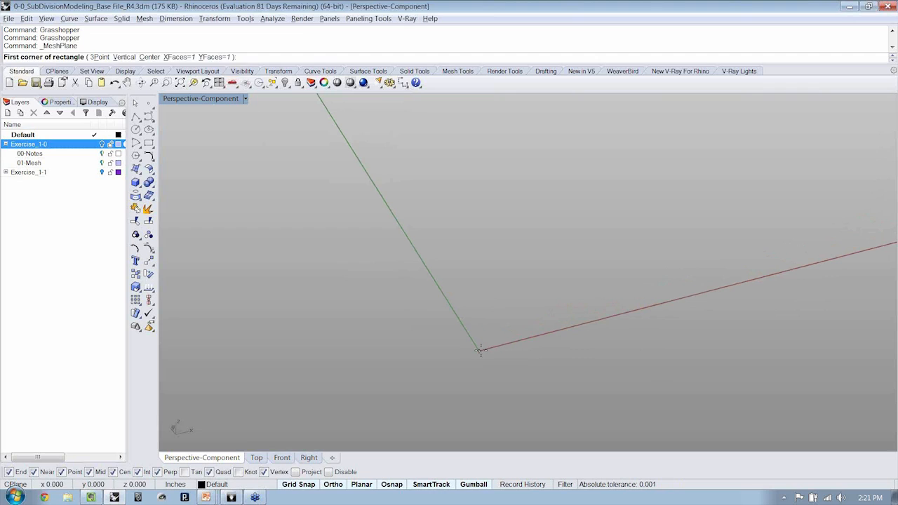
{"action": "left_click", "coordinate": [480, 349]}
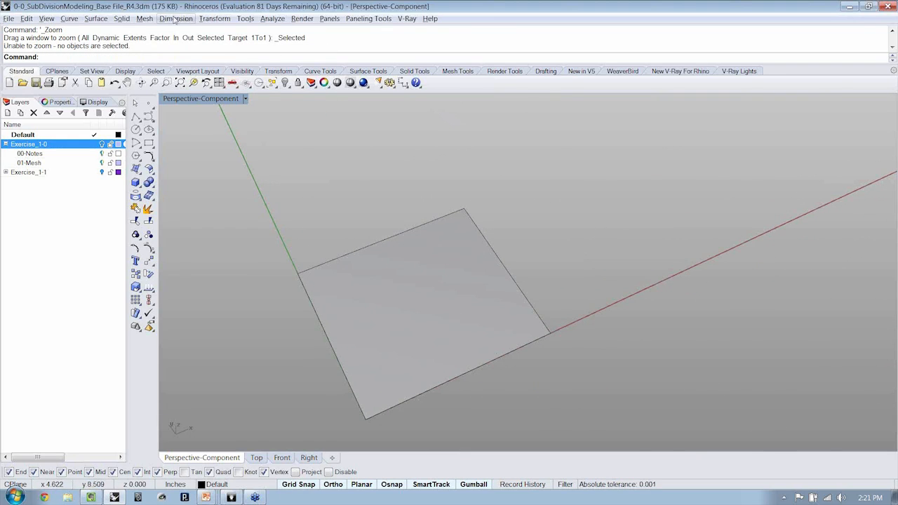
Step: Draw a second mesh plane with XFaces and YFaces set to 3 beside the first
{"action": "left_click", "coordinate": [145, 19]}
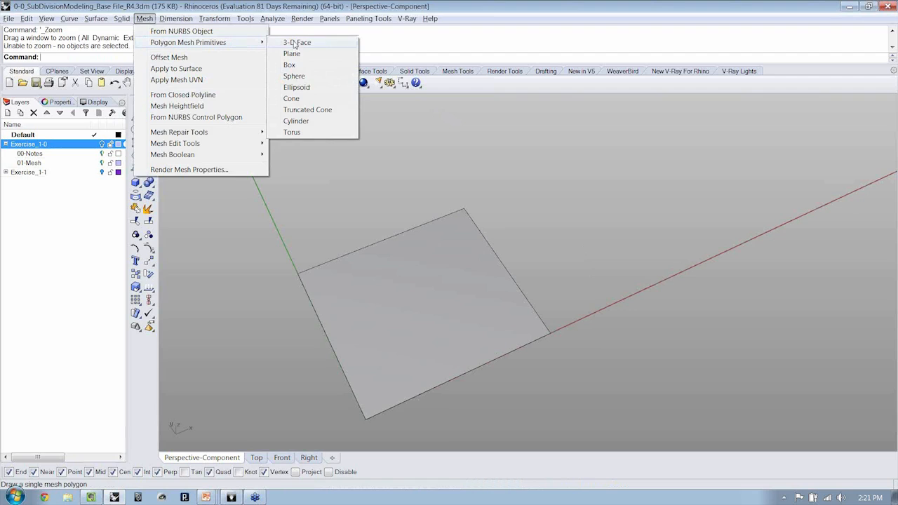
{"action": "left_click", "coordinate": [291, 53]}
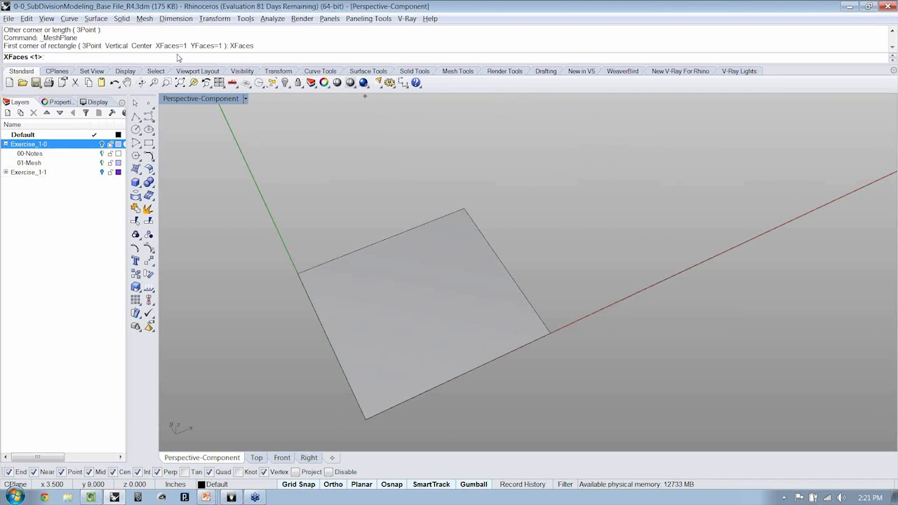
{"action": "type", "text": "3"}
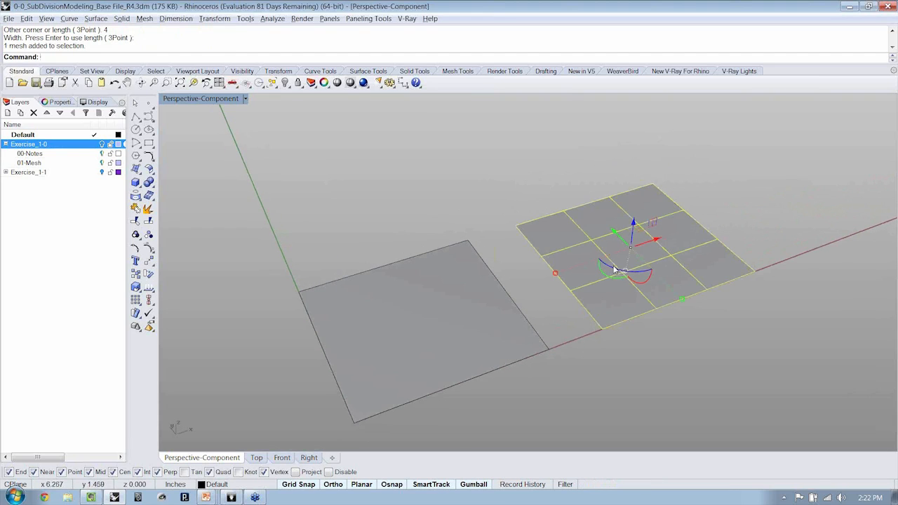
{"action": "mouse_move", "coordinate": [569, 285]}
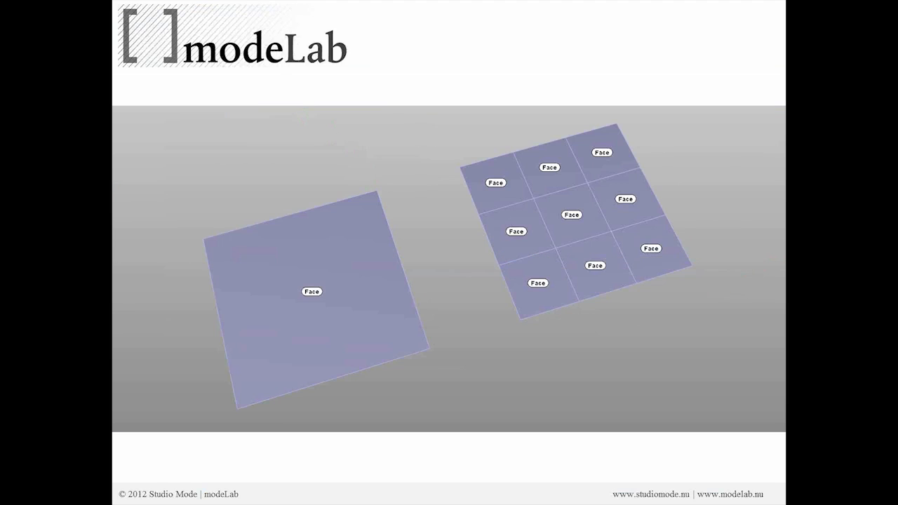
{"action": "key", "text": "Right"}
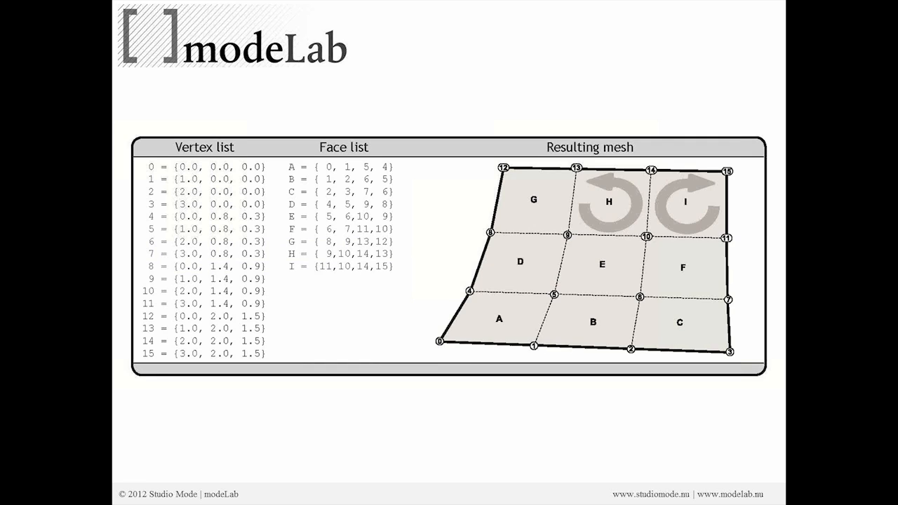
{"action": "mouse_move", "coordinate": [651, 258]}
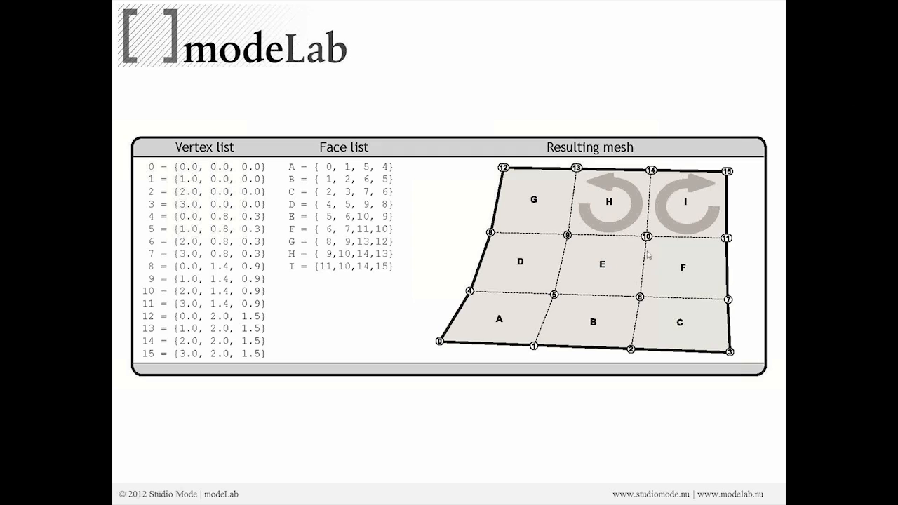
{"action": "mouse_move", "coordinate": [382, 222]}
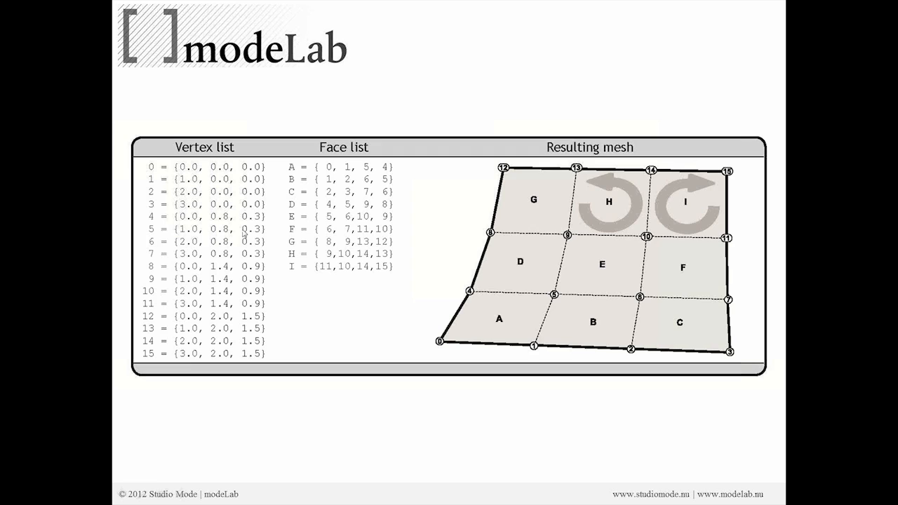
{"action": "mouse_move", "coordinate": [528, 251]}
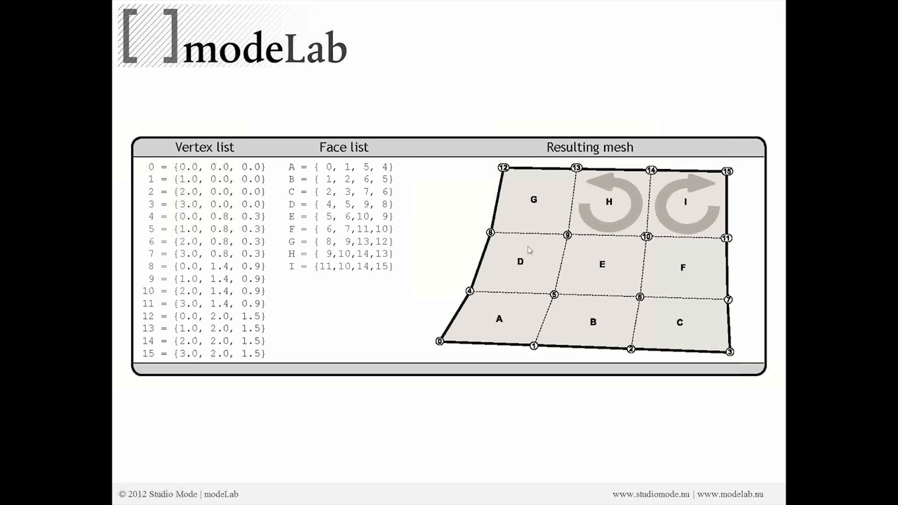
Step: Advance the slides to the Vertex list, Face list and Resulting mesh diagram
{"action": "key", "text": "Right"}
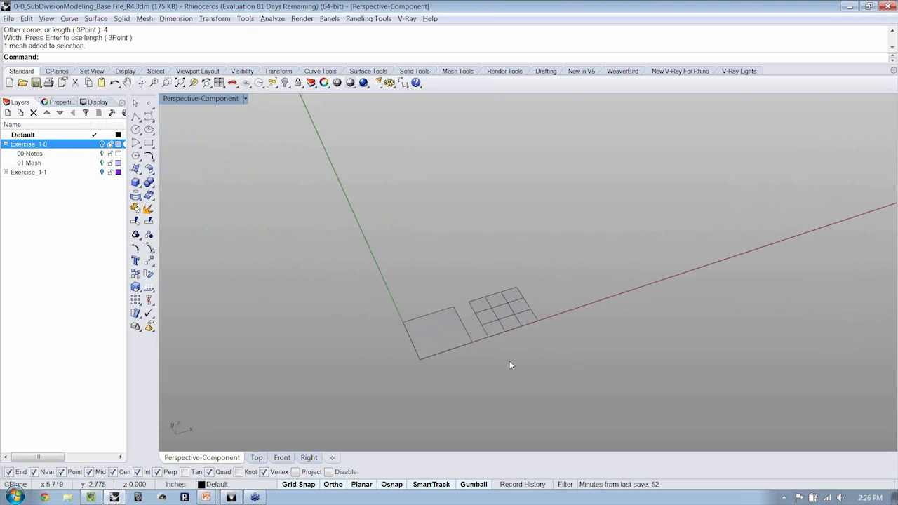
{"action": "mouse_move", "coordinate": [557, 270]}
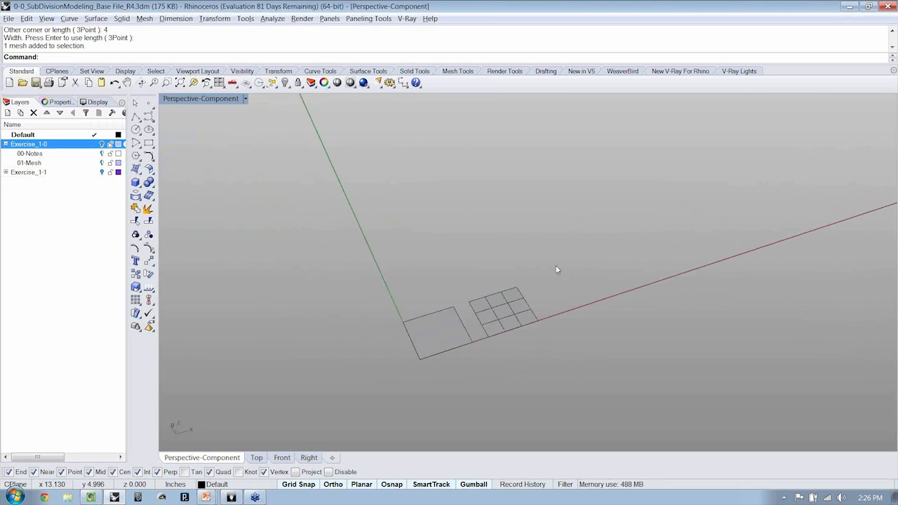
Step: Bring Grasshopper back up and delete both hand-made mesh planes
{"action": "type", "text": "Grasshopper"}
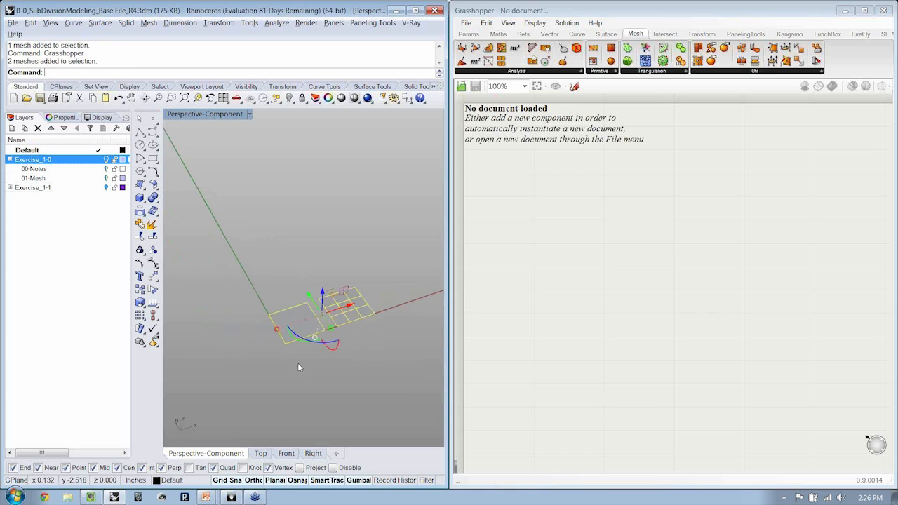
{"action": "key", "text": "Delete"}
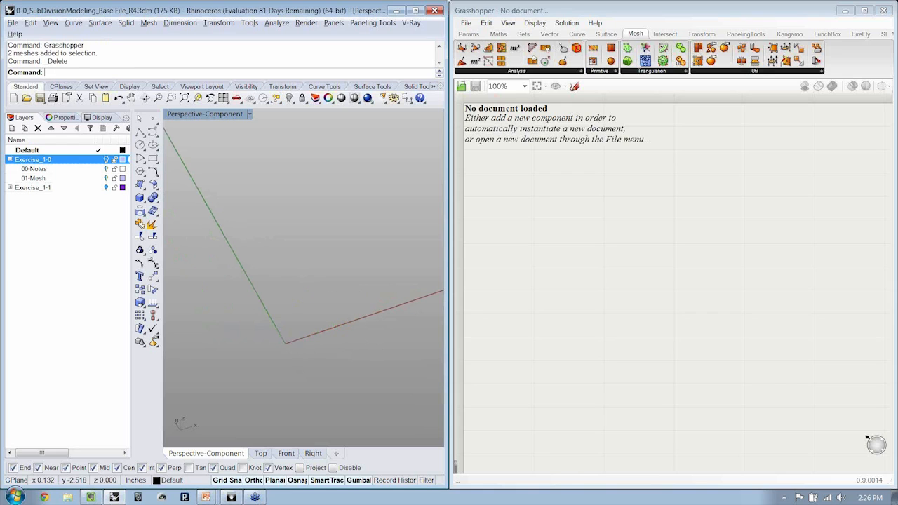
Step: Open the 1-0_Introduction to Meshes-Mesh Plane.gh definition in Grasshopper
{"action": "left_click", "coordinate": [465, 22]}
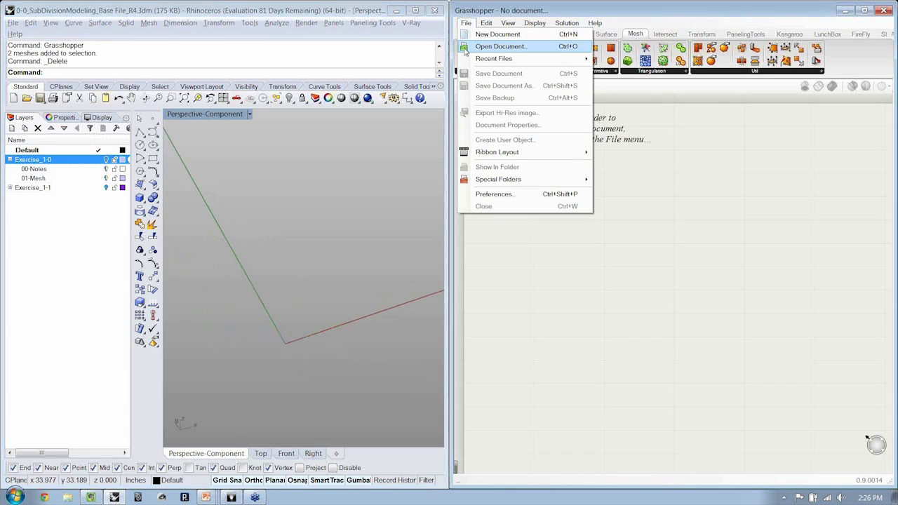
{"action": "left_click", "coordinate": [501, 46]}
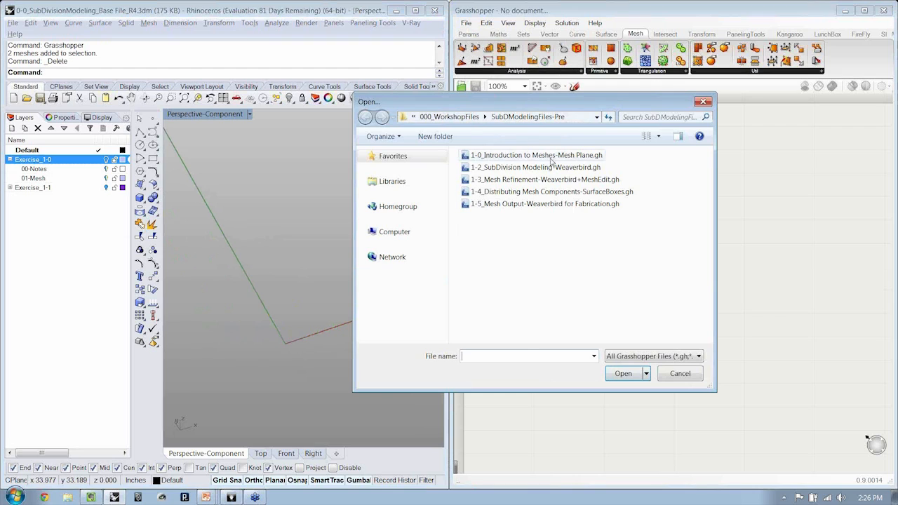
{"action": "left_click", "coordinate": [537, 155]}
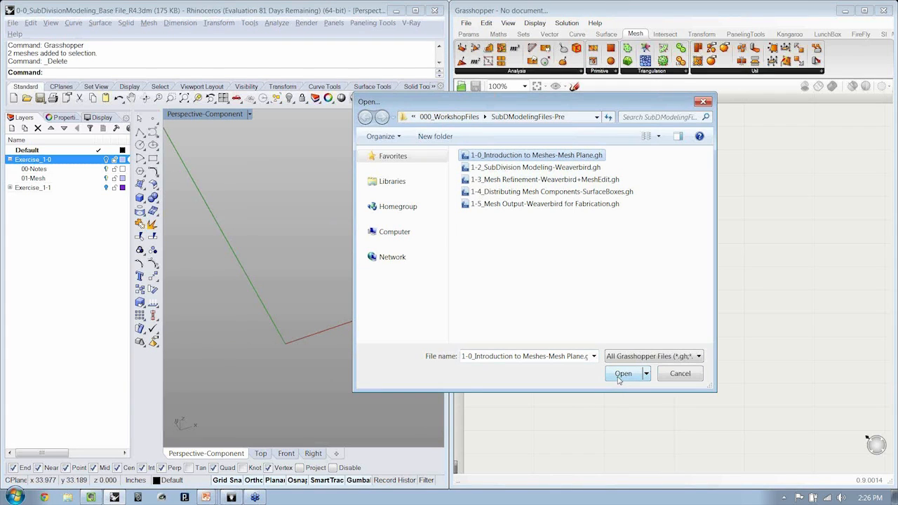
{"action": "left_click", "coordinate": [623, 372]}
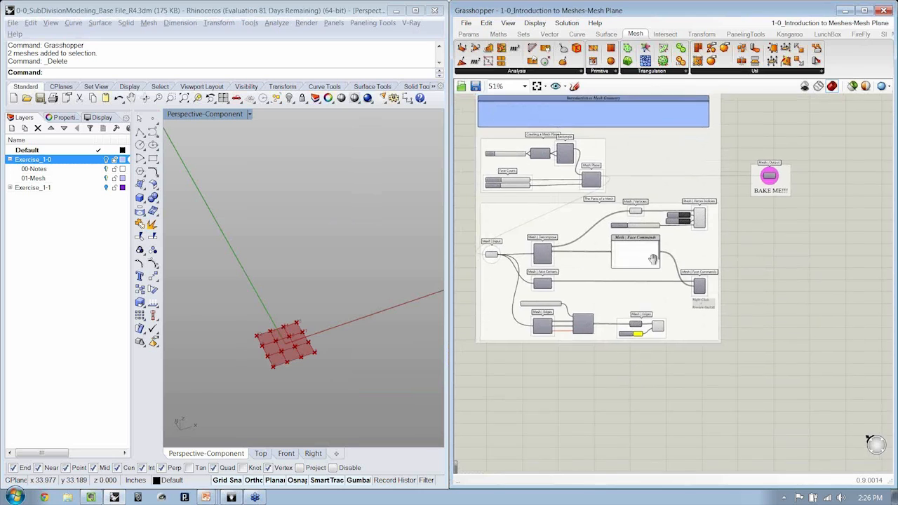
Step: Maximize Grasshopper and zoom across the size-4 rectangle, 3x3 mesh plane and decomposition groups
{"action": "scroll", "scroll_direction": "up", "scroll_amount": 3}
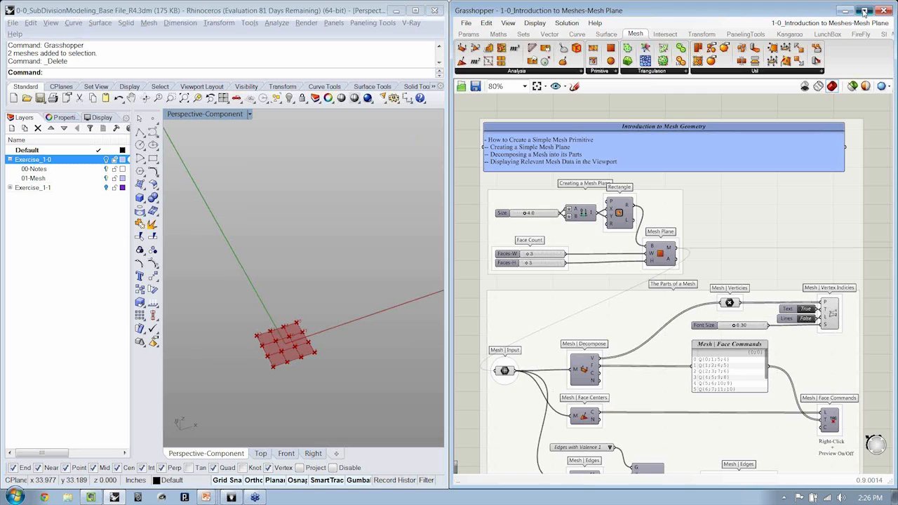
{"action": "left_click", "coordinate": [864, 11]}
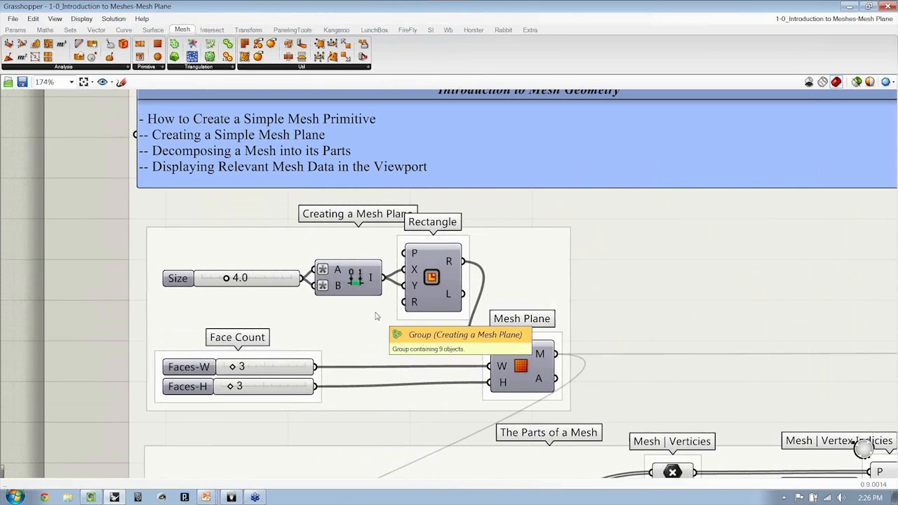
{"action": "mouse_move", "coordinate": [432, 276]}
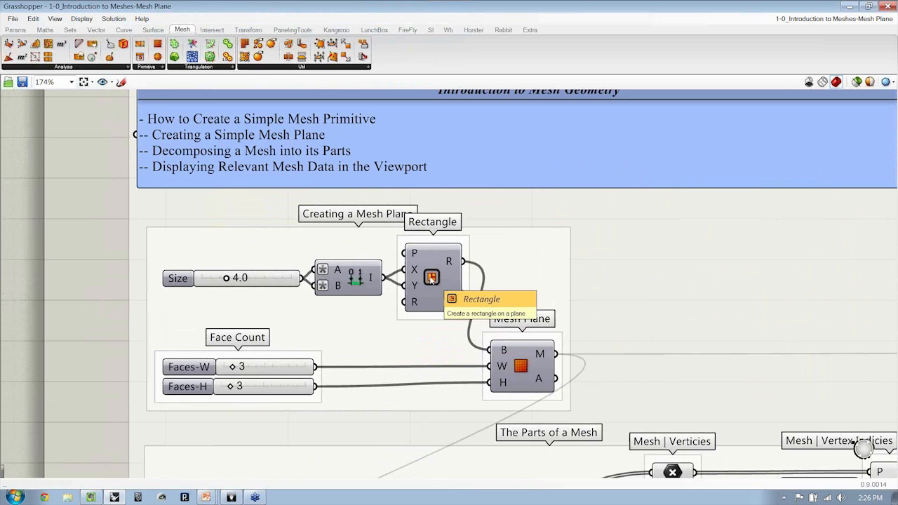
{"action": "scroll", "scroll_direction": "down", "scroll_amount": 3}
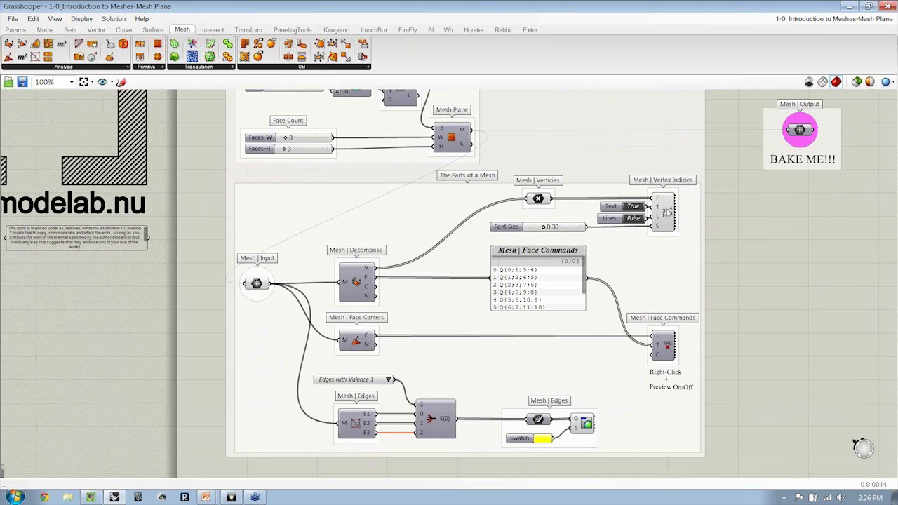
{"action": "mouse_move", "coordinate": [665, 282]}
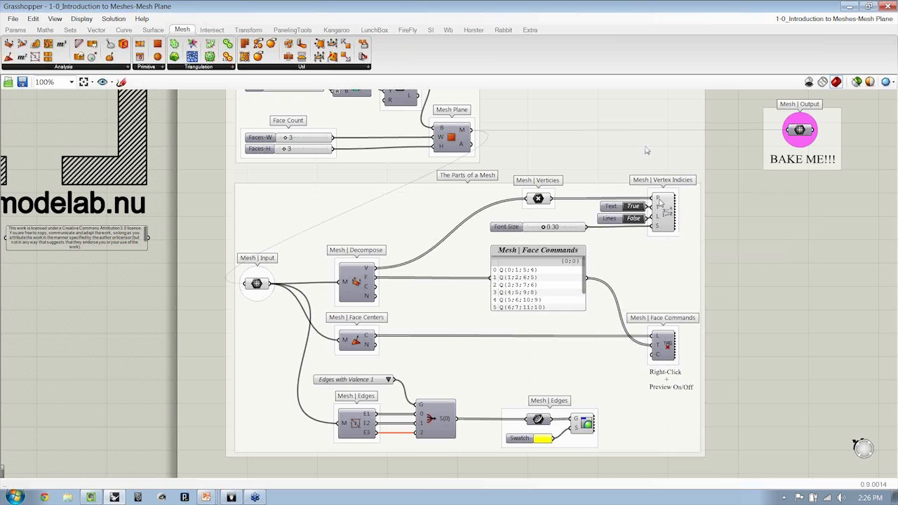
{"action": "mouse_move", "coordinate": [617, 14]}
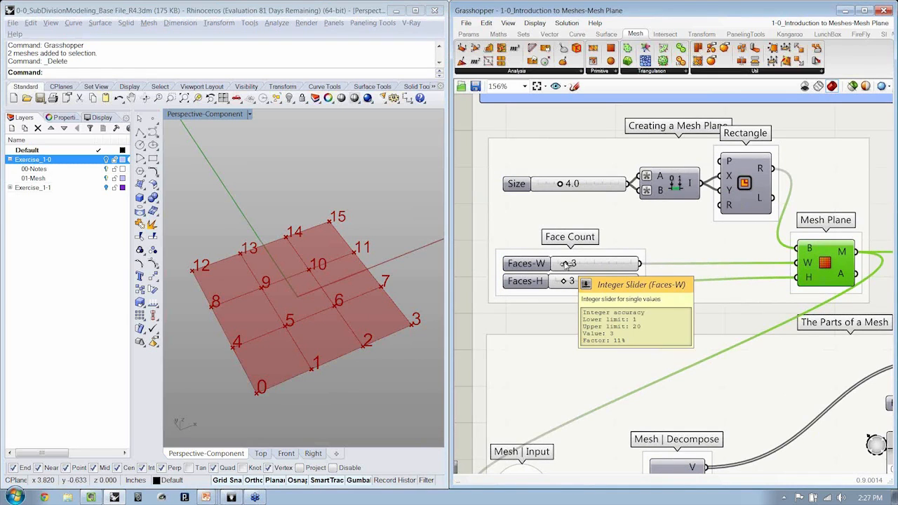
Step: Test the Faces-W and Faces-H sliders, then resize the mesh plane through 7.2 and 6.0 to 4.4
{"action": "left_click_drag", "start_coordinate": [568, 263], "coordinate": [564, 263]}
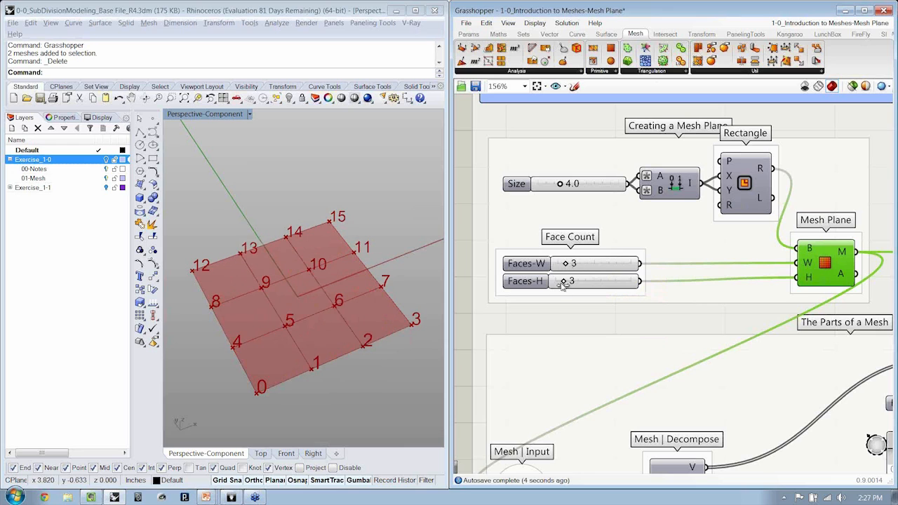
{"action": "left_click_drag", "start_coordinate": [572, 281], "coordinate": [565, 282]}
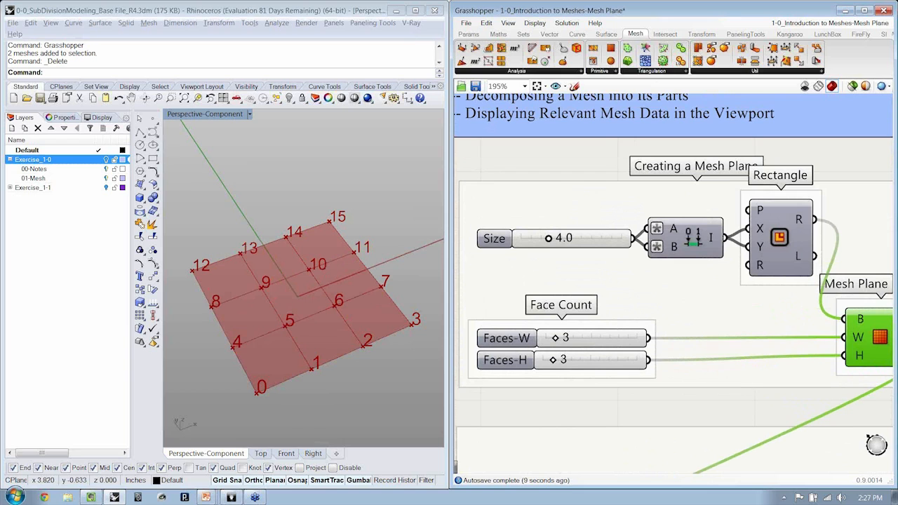
{"action": "left_click_drag", "start_coordinate": [549, 239], "coordinate": [572, 238]}
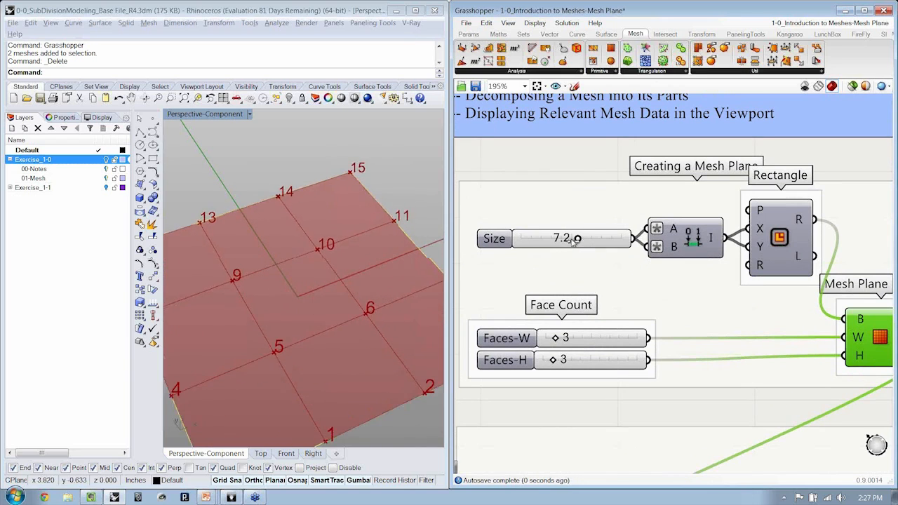
{"action": "left_click_drag", "start_coordinate": [576, 239], "coordinate": [567, 238]}
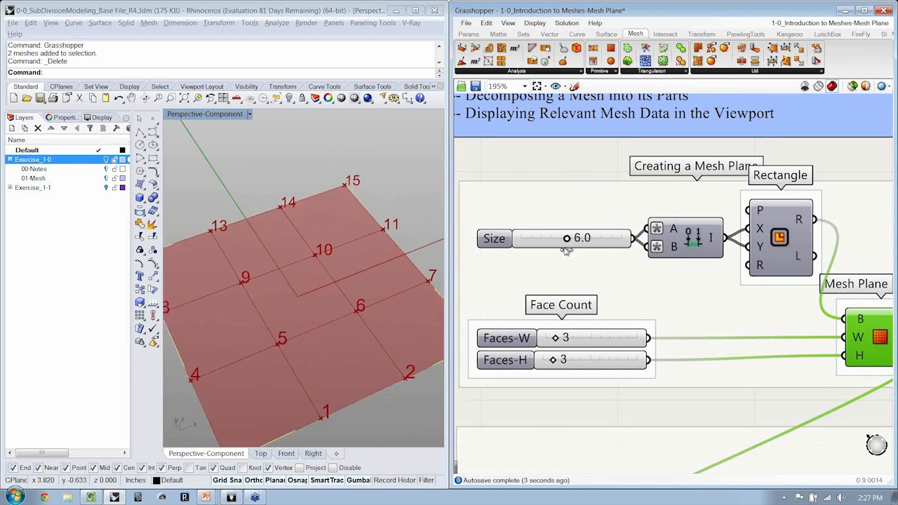
{"action": "left_click_drag", "start_coordinate": [567, 238], "coordinate": [552, 238]}
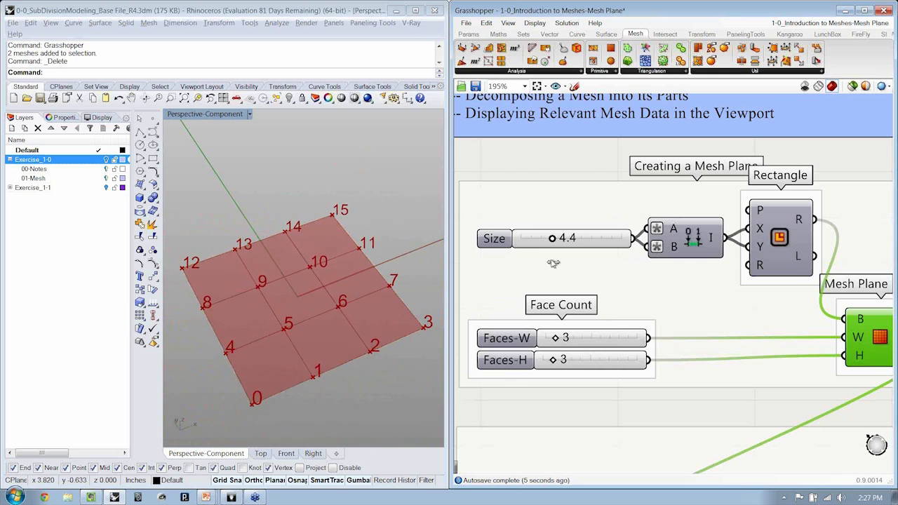
Step: Drag the vertex label Font Size down to 0.21 and back to 0.30
{"action": "scroll", "scroll_direction": "down", "scroll_amount": 3}
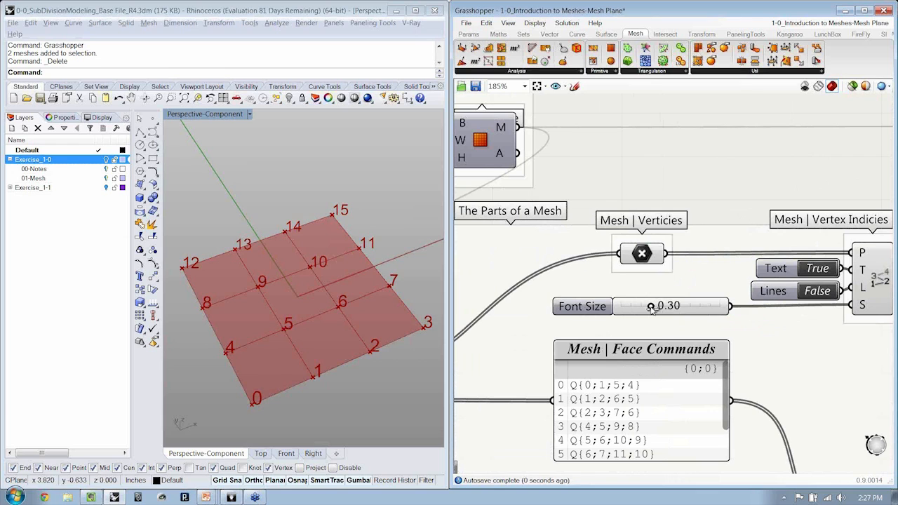
{"action": "left_click_drag", "start_coordinate": [651, 306], "coordinate": [642, 305]}
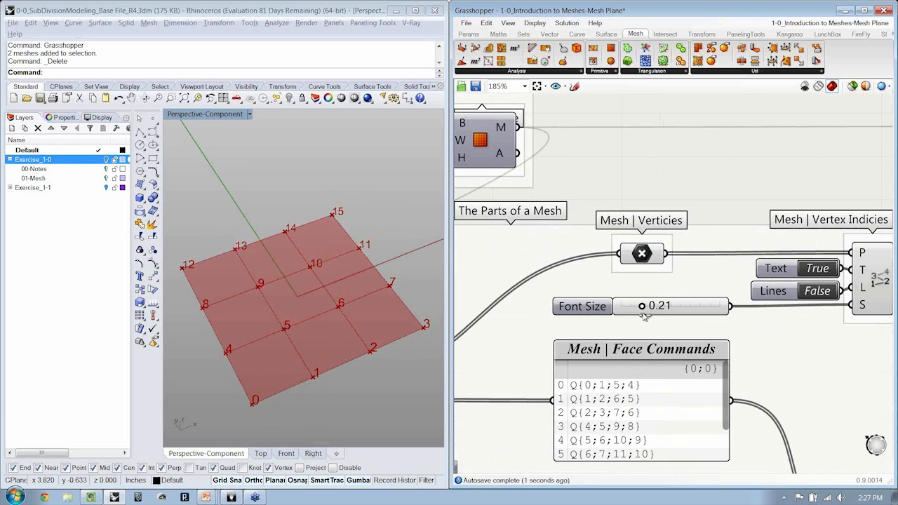
{"action": "left_click_drag", "start_coordinate": [641, 305], "coordinate": [650, 305]}
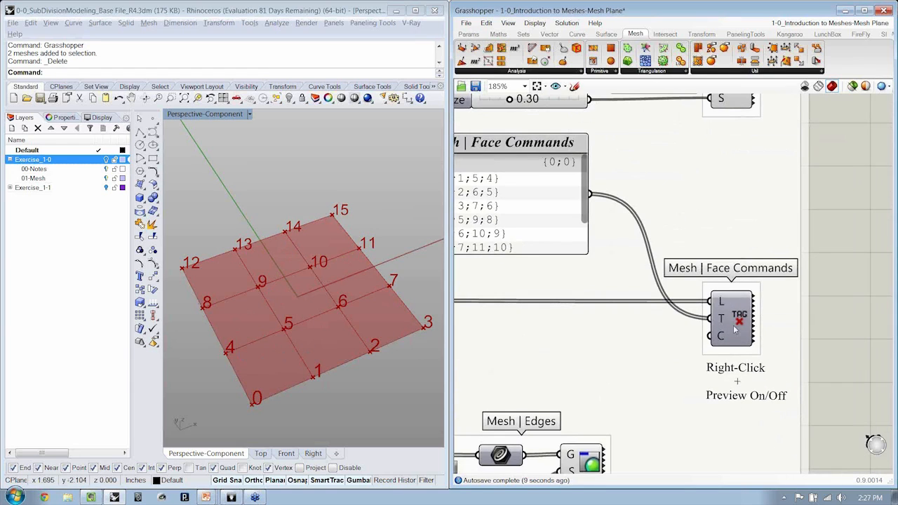
Step: Select the Mesh Face Commands Tag component to label each face with its Q{...} command
{"action": "left_click", "coordinate": [731, 319]}
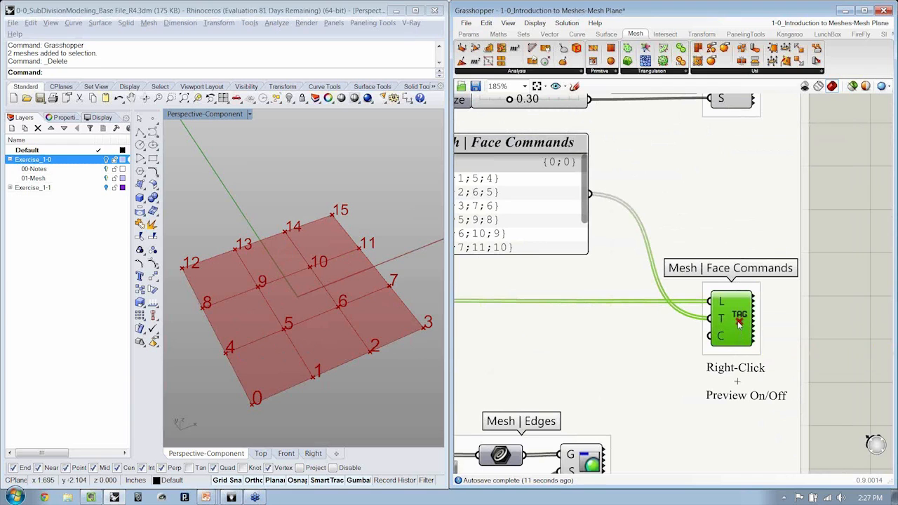
{"action": "mouse_move", "coordinate": [739, 324]}
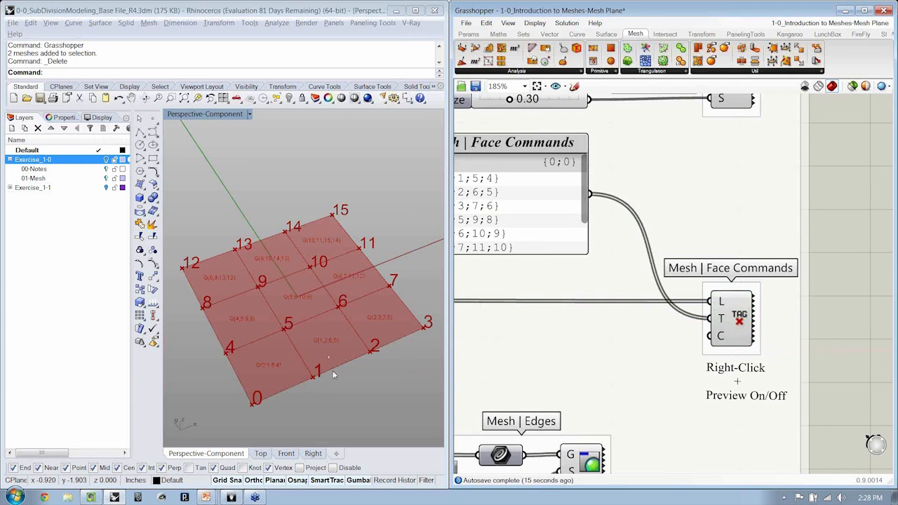
{"action": "mouse_move", "coordinate": [817, 86]}
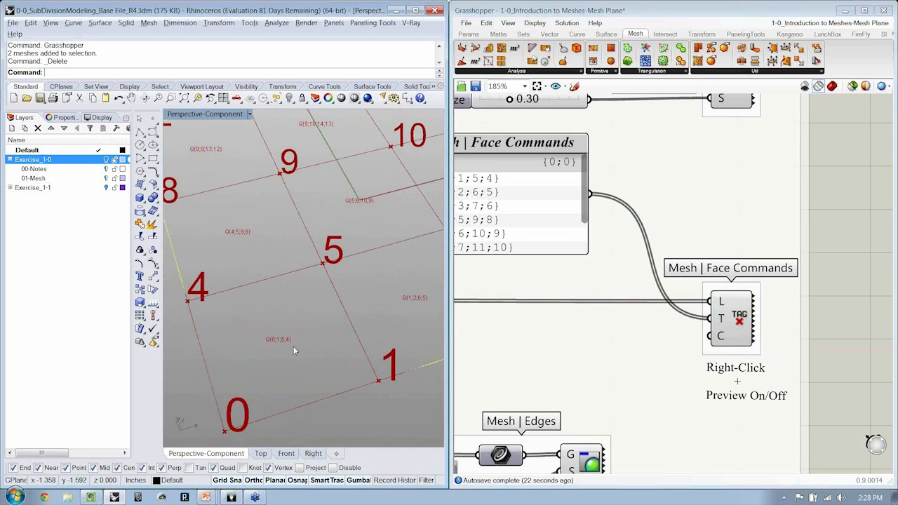
{"action": "mouse_move", "coordinate": [267, 346]}
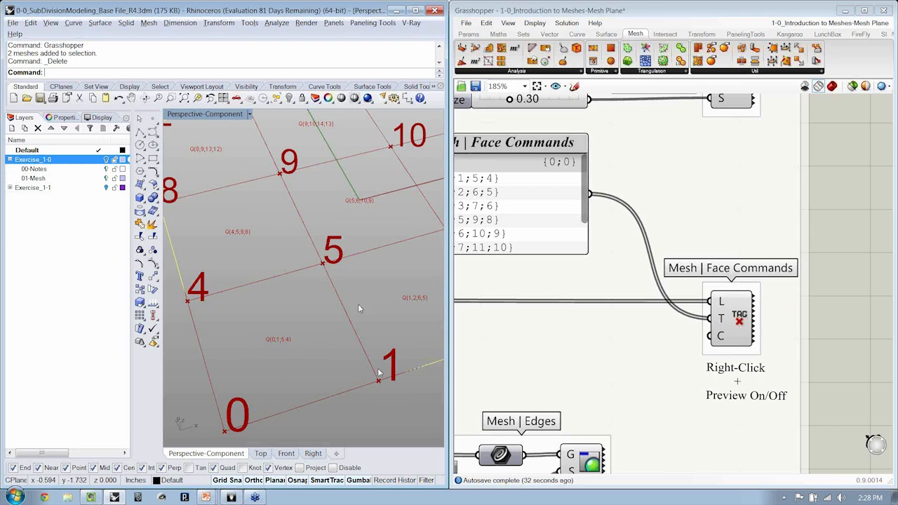
{"action": "mouse_move", "coordinate": [193, 295]}
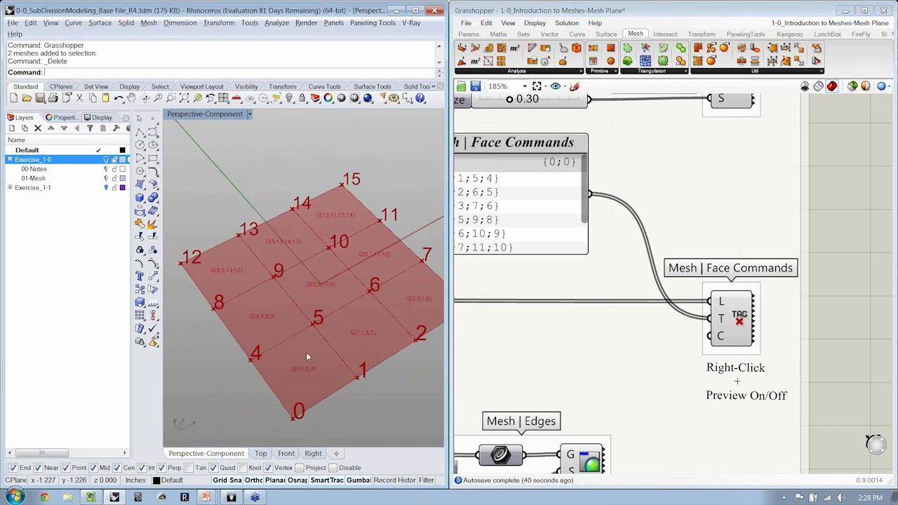
{"action": "mouse_move", "coordinate": [265, 354]}
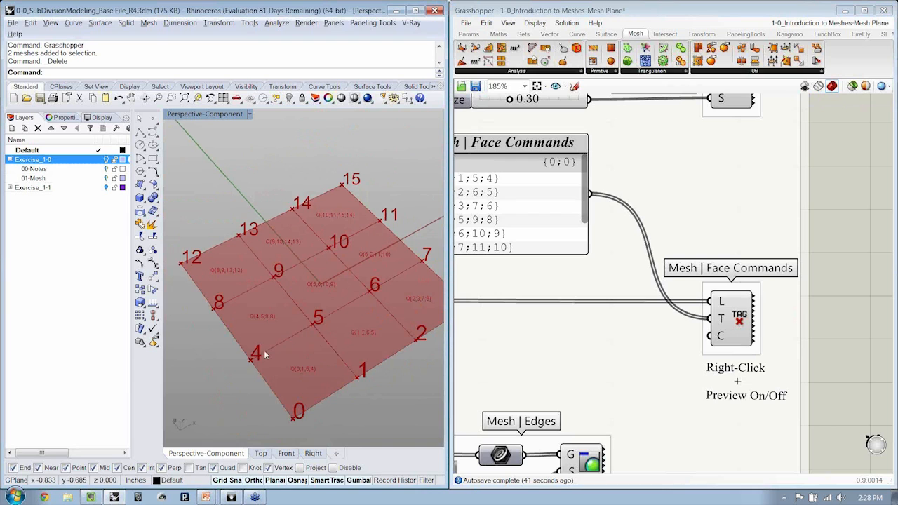